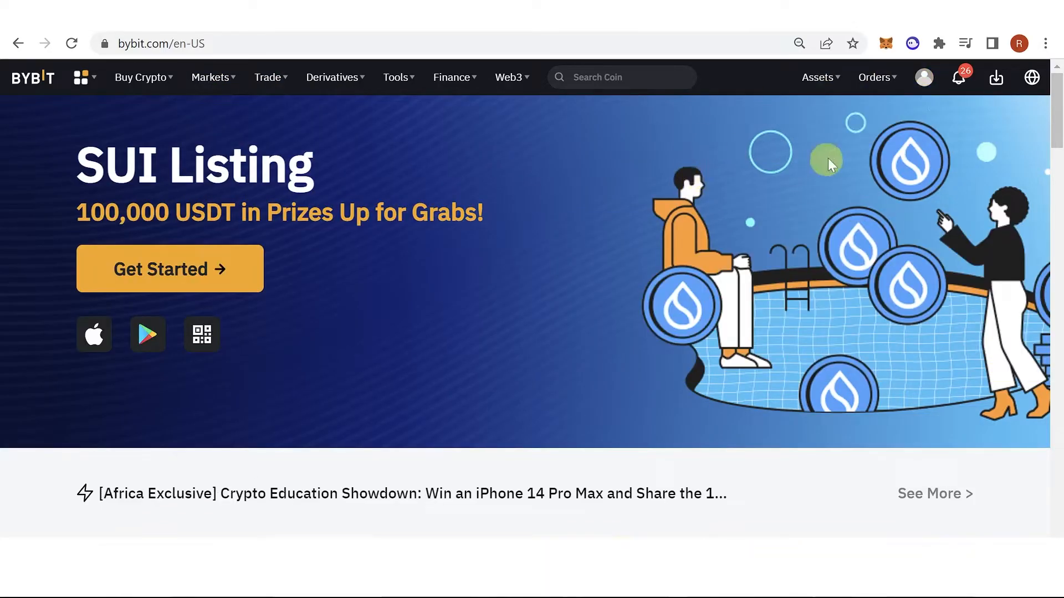
{"action": "mouse_move", "coordinate": [325, 230]}
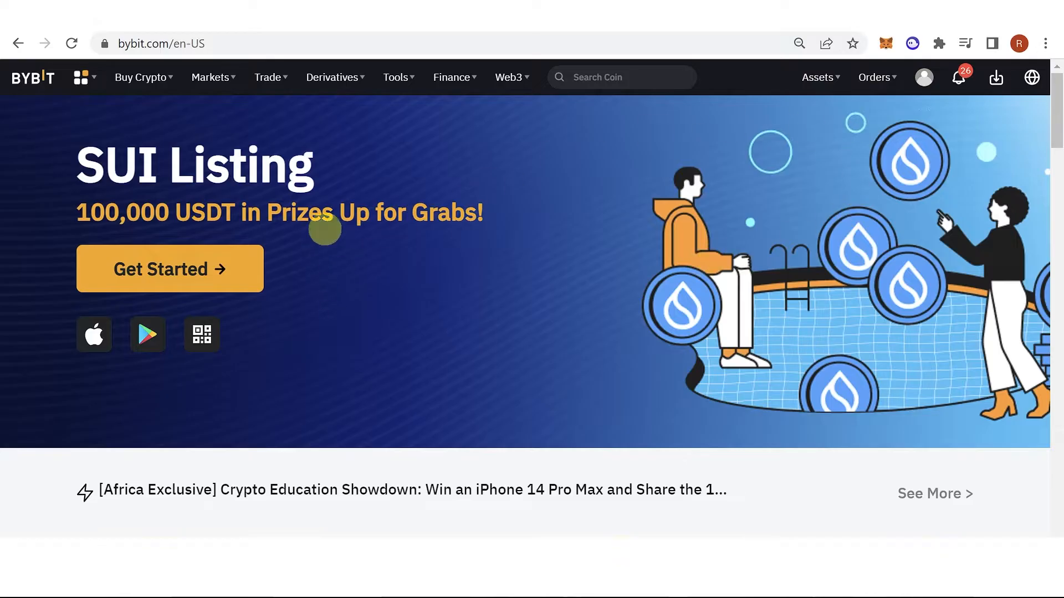
Go to the Convert page from the homepage's top navigation.
{"action": "left_click", "coordinate": [268, 76]}
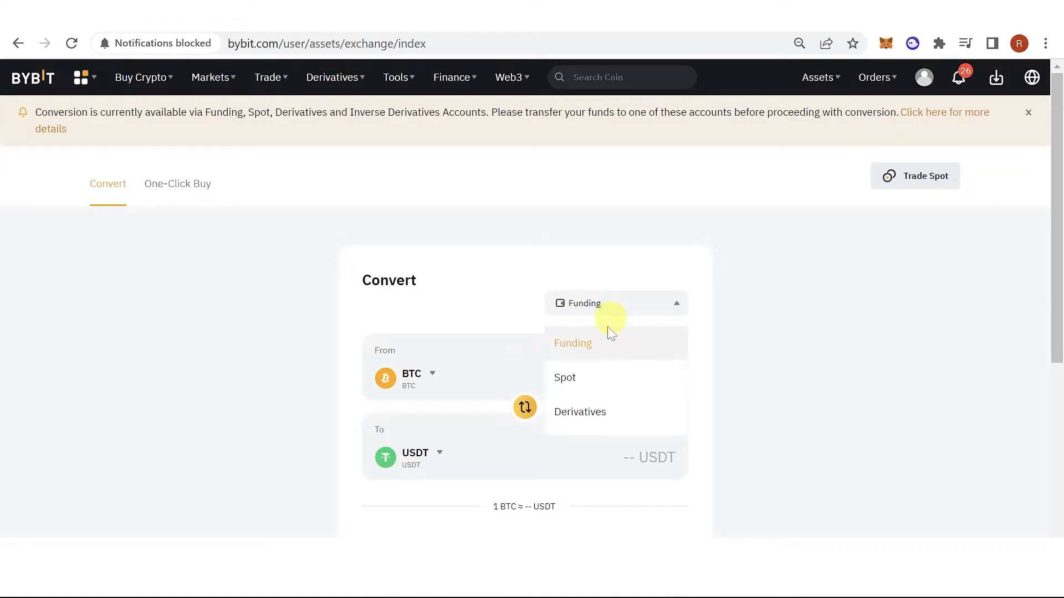
Set the converter to Funding account, from USDT to SUI (searching 'sui').
{"action": "left_click", "coordinate": [572, 343]}
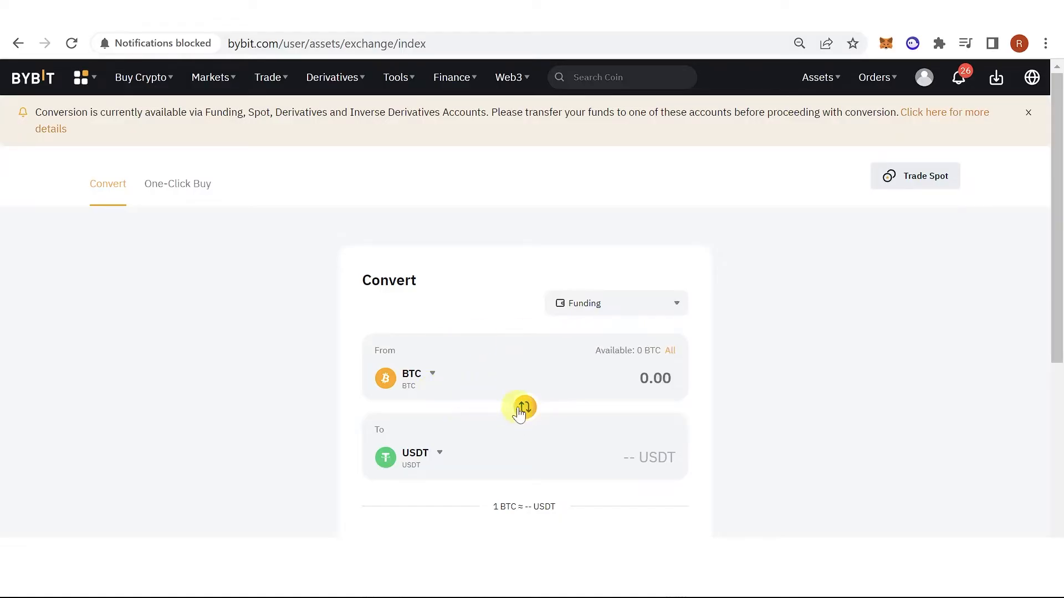
{"action": "left_click", "coordinate": [410, 377]}
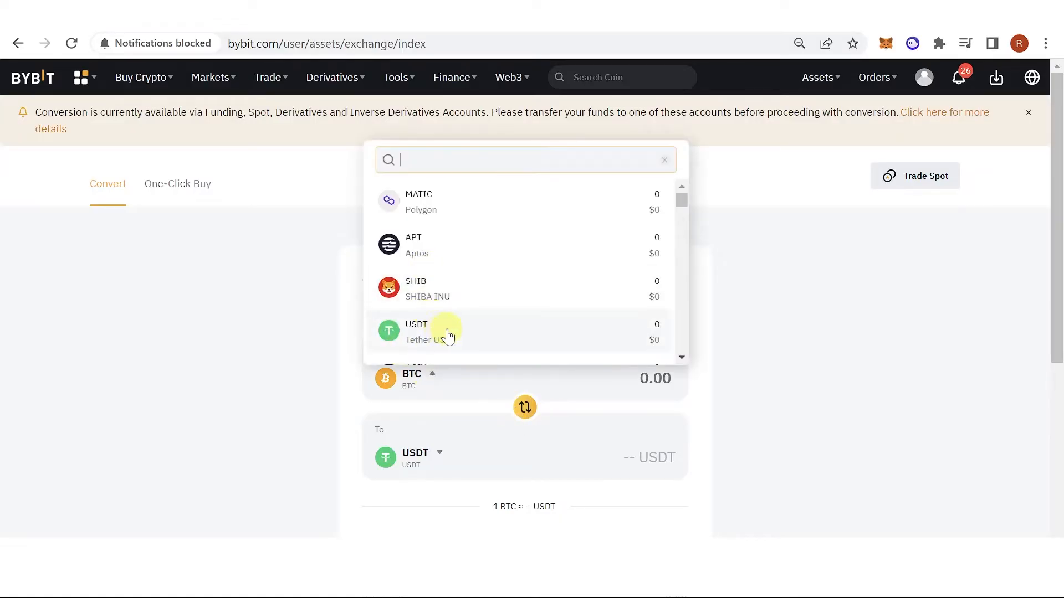
{"action": "left_click", "coordinate": [415, 331]}
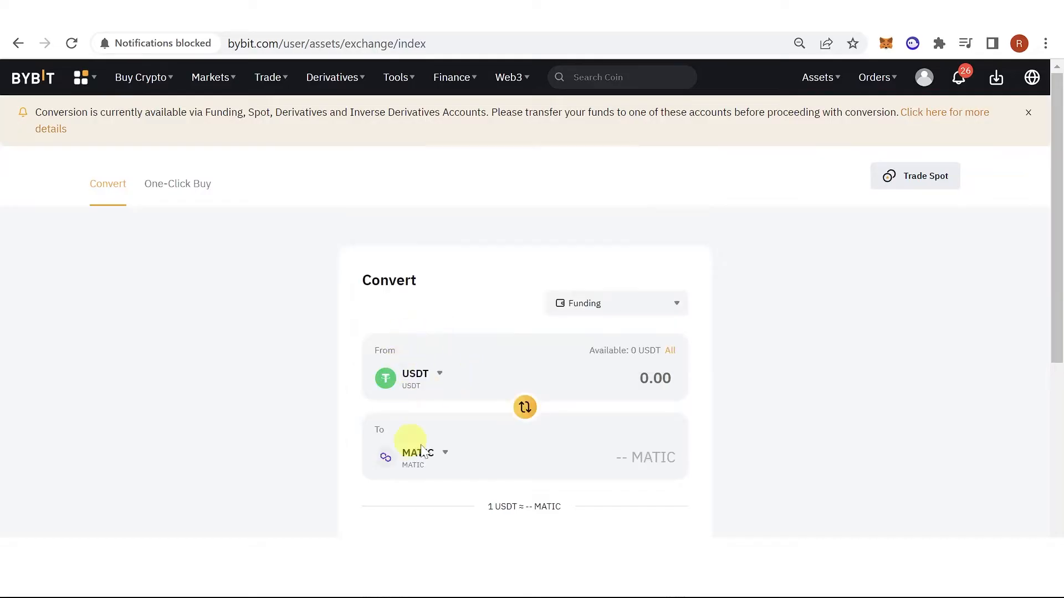
{"action": "left_click", "coordinate": [414, 452]}
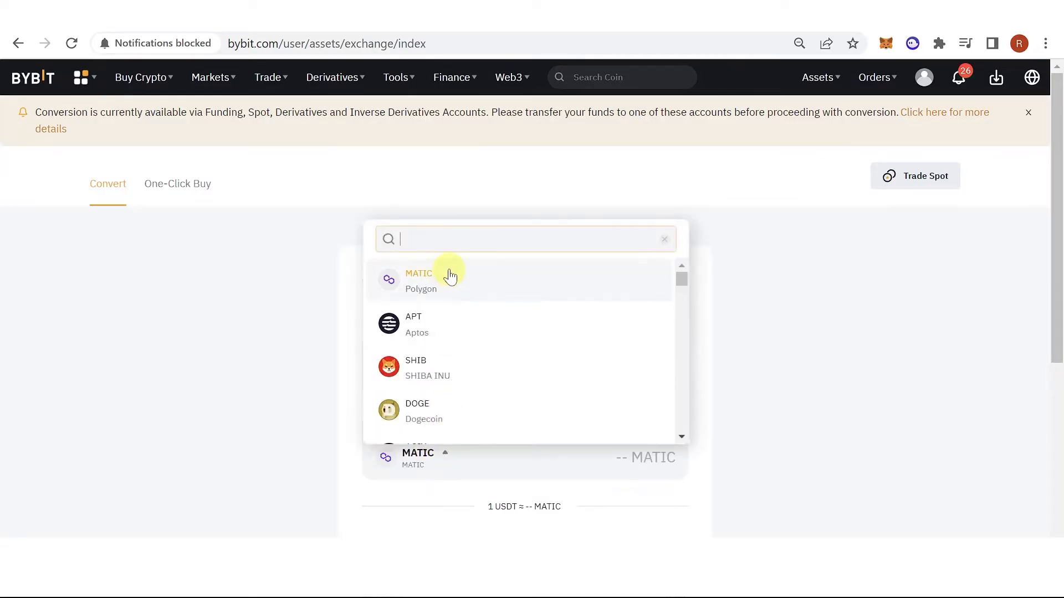
{"action": "type", "text": "sui"}
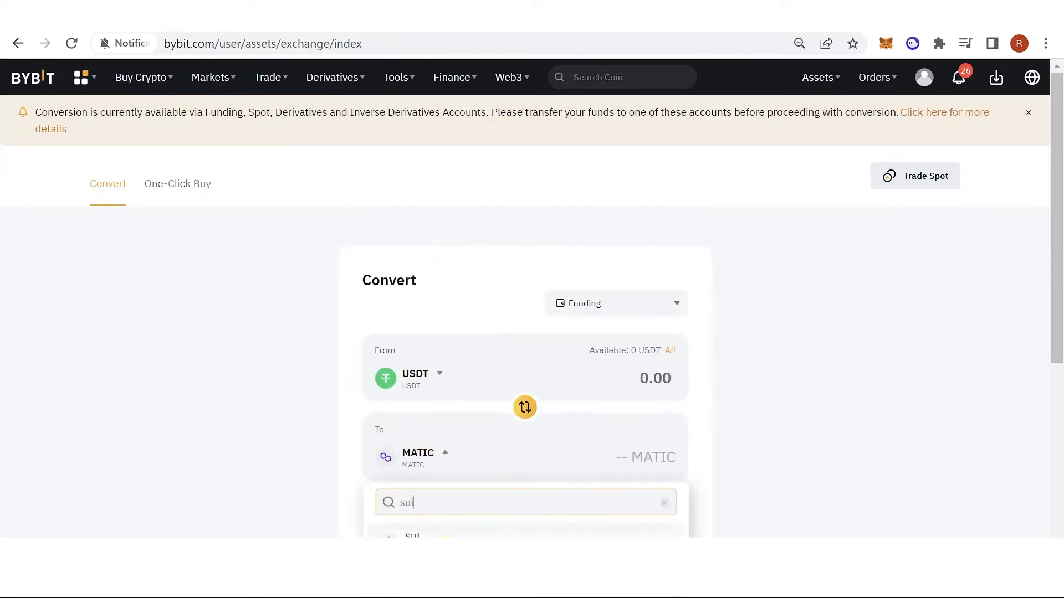
{"action": "left_click", "coordinate": [412, 537]}
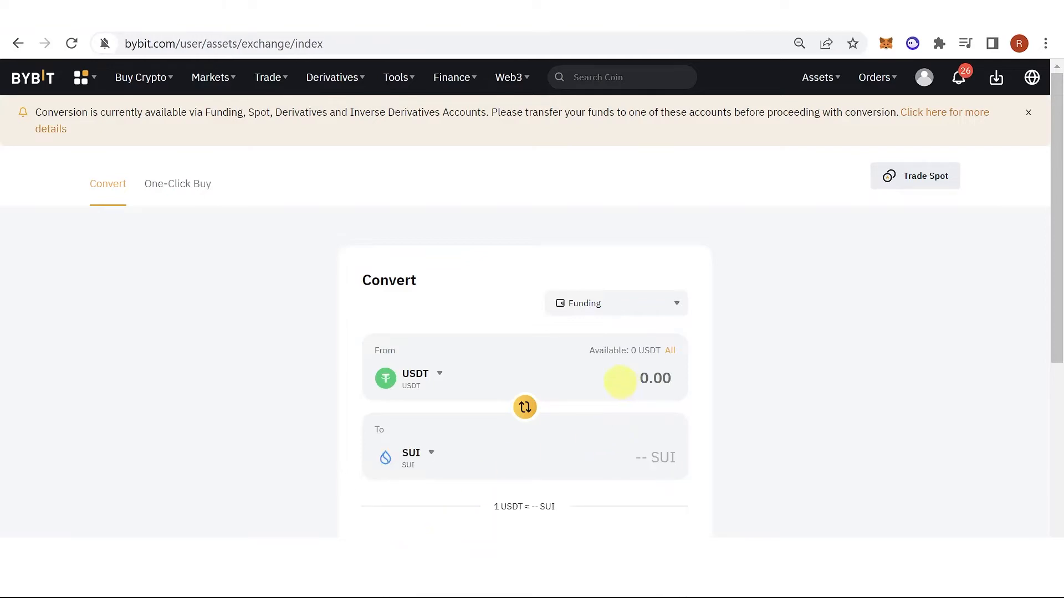
{"action": "scroll", "scroll_direction": "down", "scroll_amount": 3}
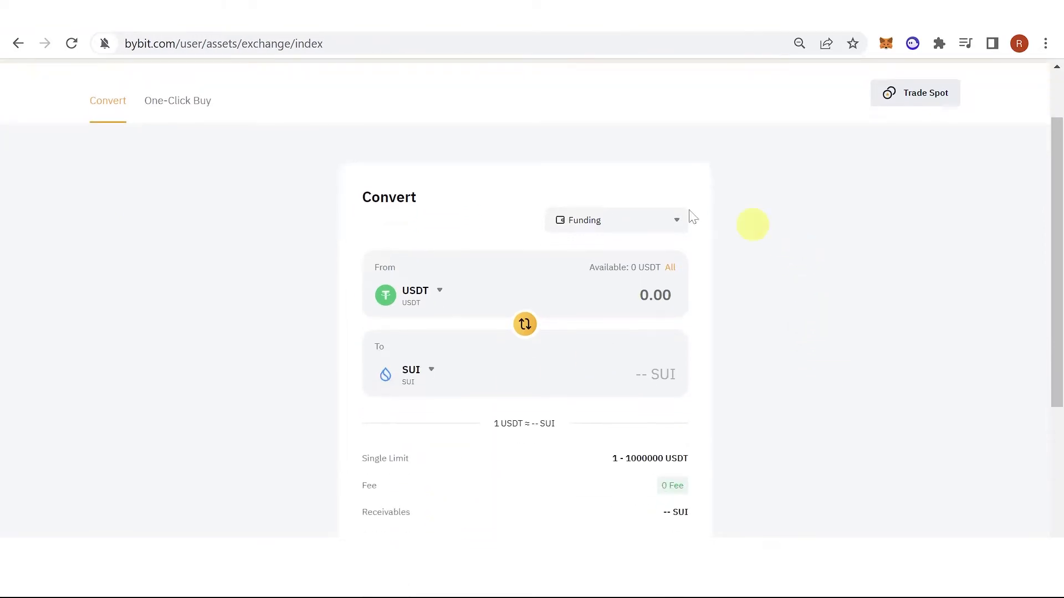
{"action": "mouse_move", "coordinate": [609, 285]}
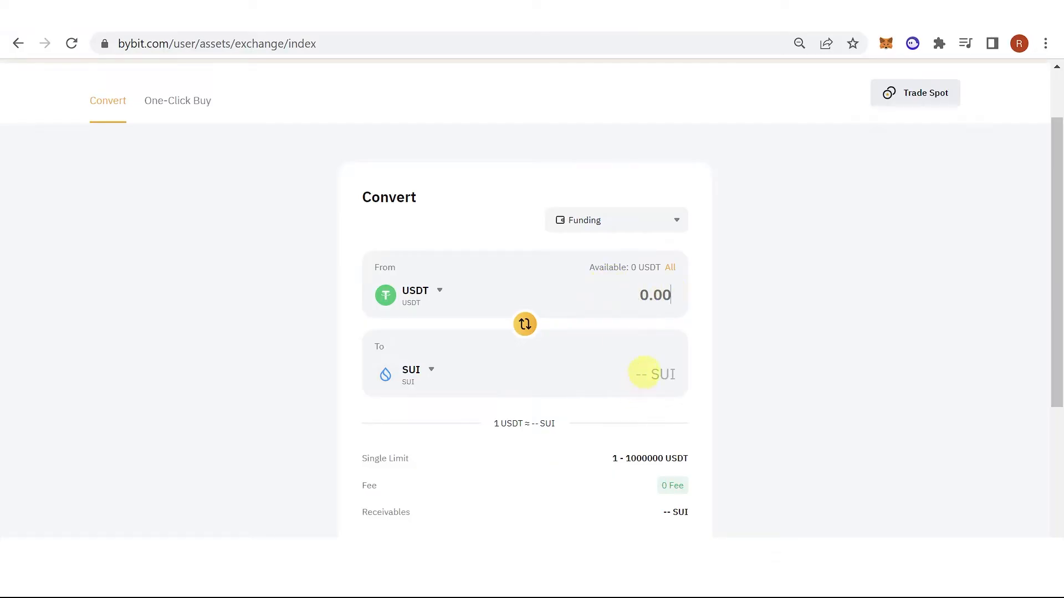
{"action": "mouse_move", "coordinate": [579, 359]}
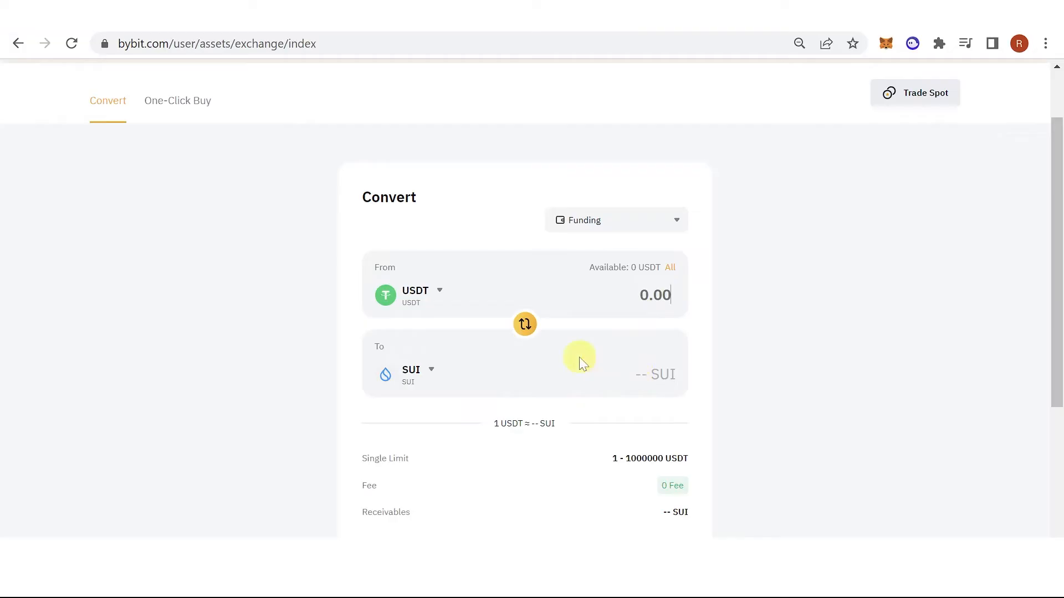
{"action": "scroll", "scroll_direction": "down", "scroll_amount": 3}
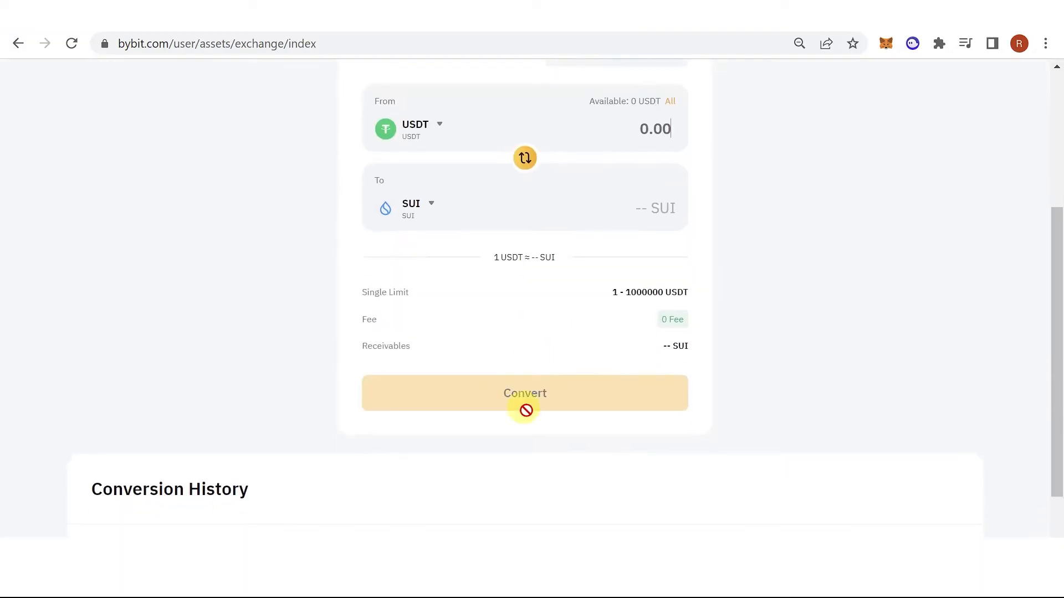
{"action": "scroll", "scroll_direction": "up", "scroll_amount": 3}
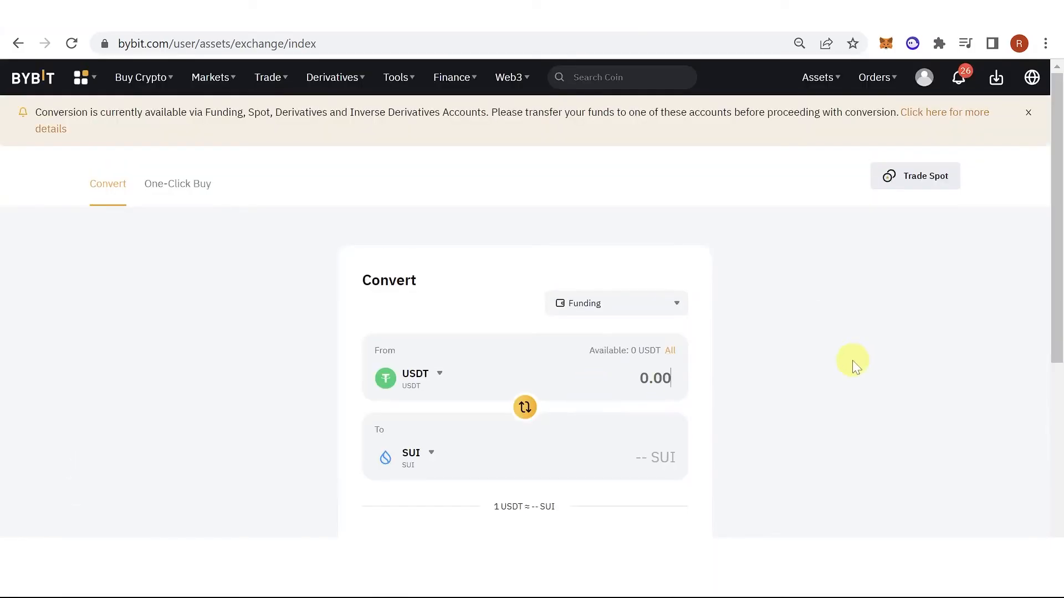
{"action": "mouse_move", "coordinate": [809, 99]}
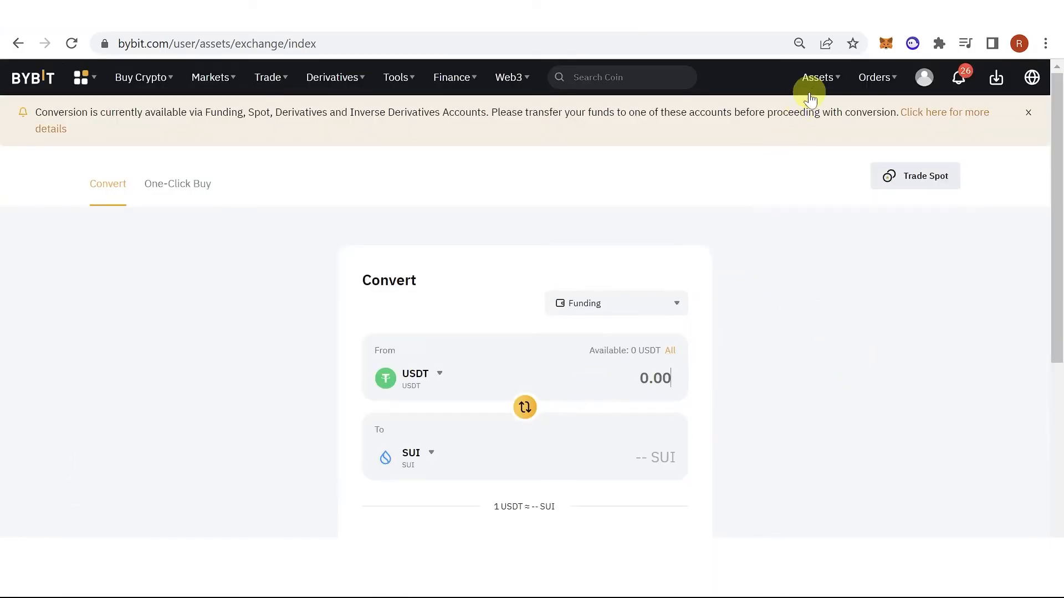
Go to the Funding Account balances page via the Assets menu.
{"action": "left_click", "coordinate": [816, 76]}
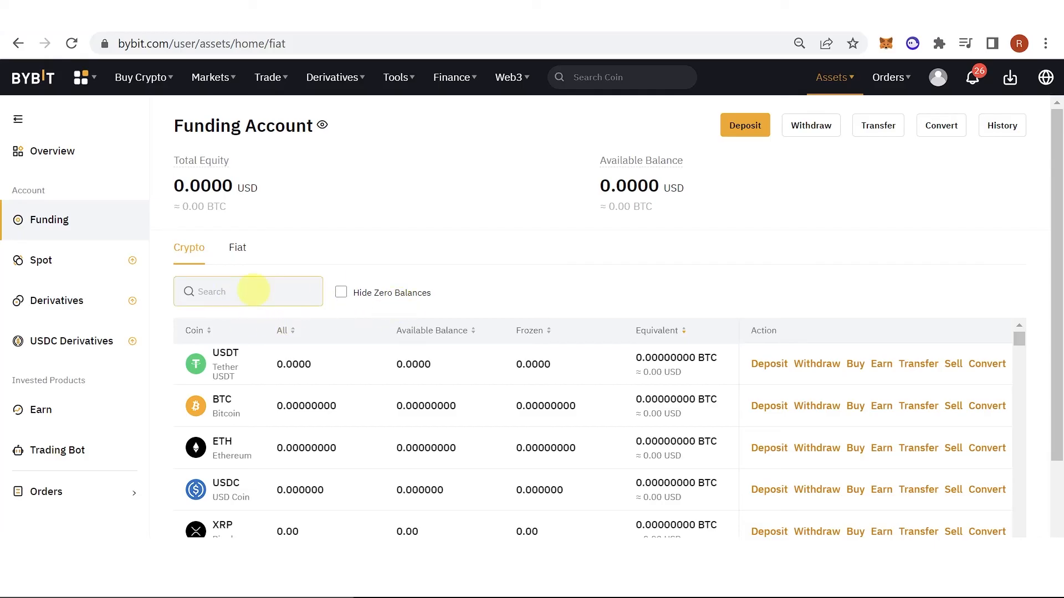
Filter the Funding Account coin list by 'sui' to show SUI and SUIA Token.
{"action": "type", "text": "sui"}
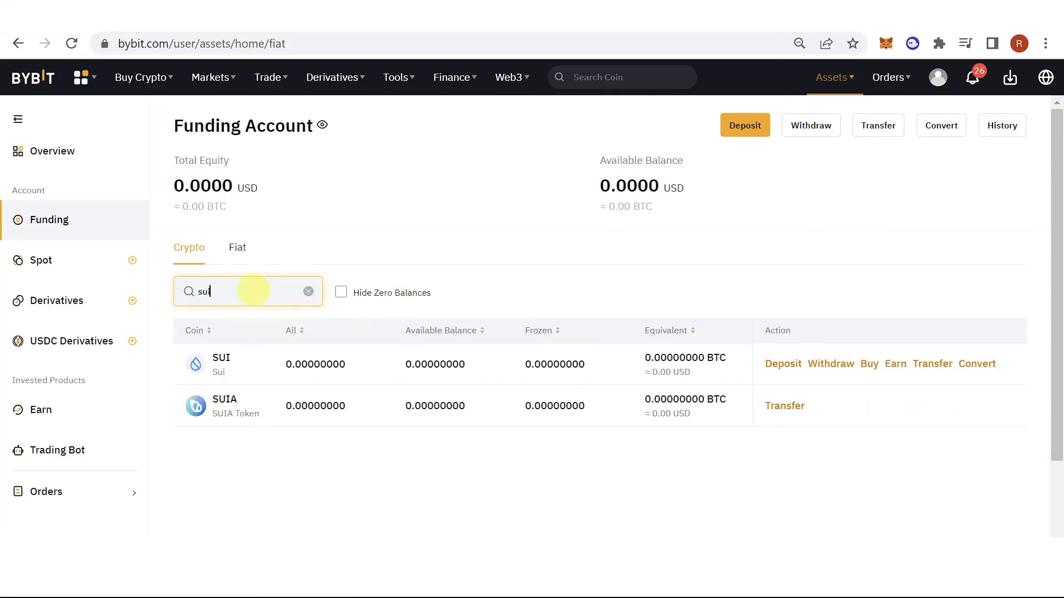
{"action": "mouse_move", "coordinate": [266, 208]}
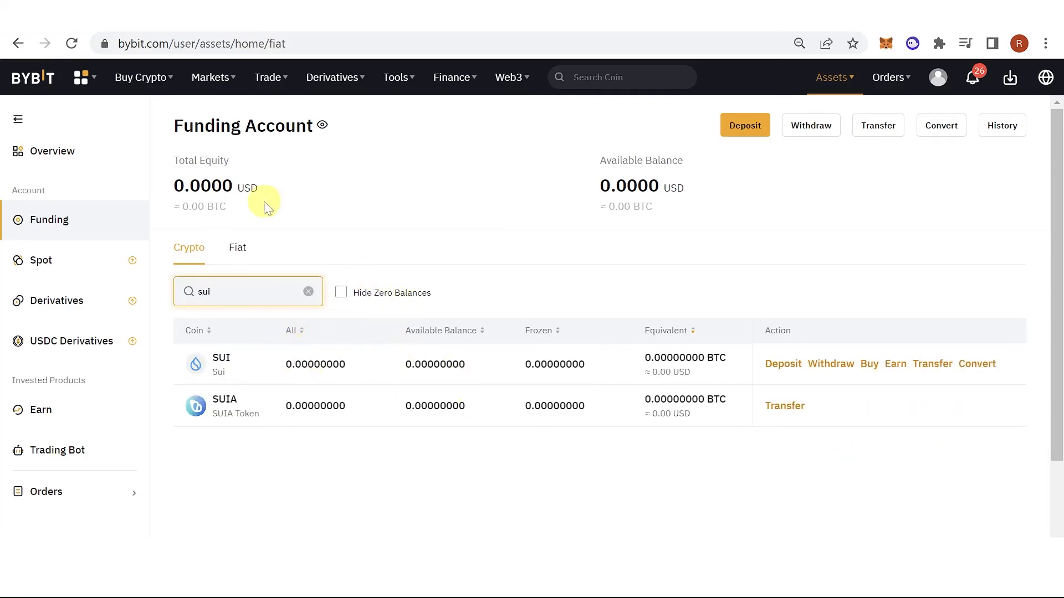
{"action": "mouse_move", "coordinate": [548, 352]}
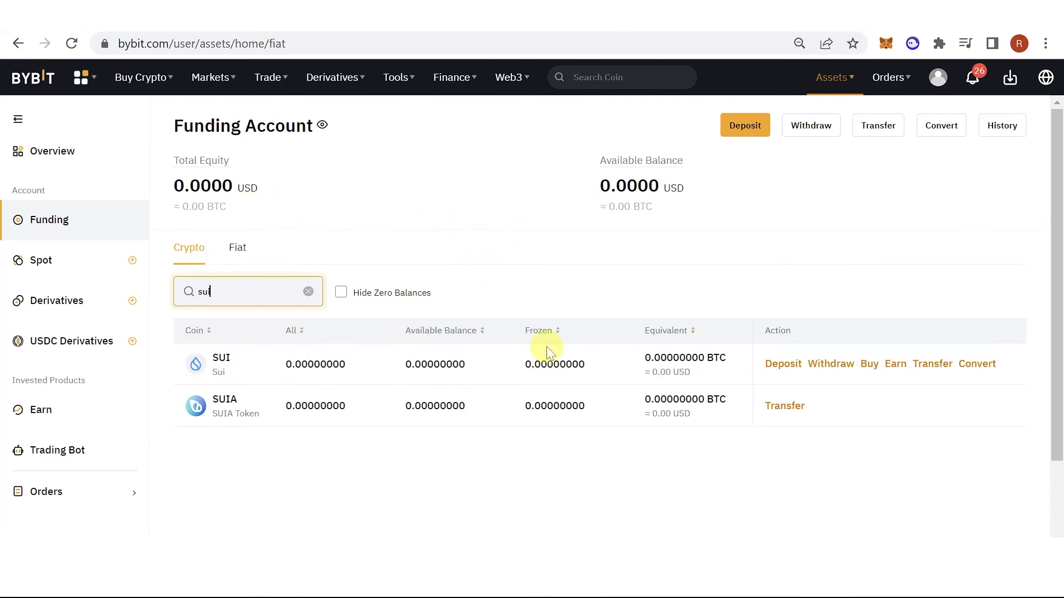
{"action": "mouse_move", "coordinate": [556, 192]}
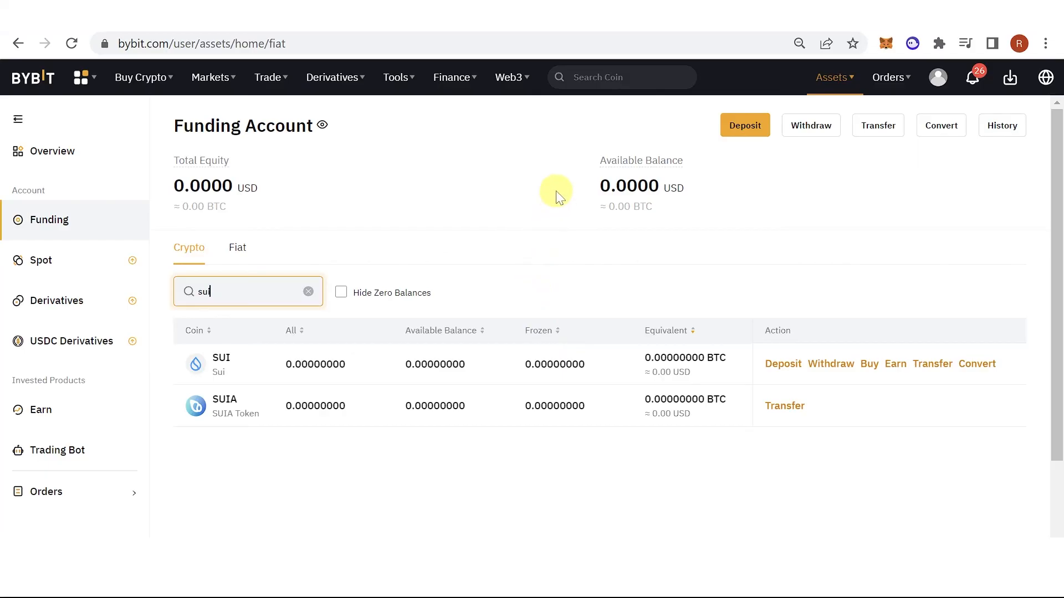